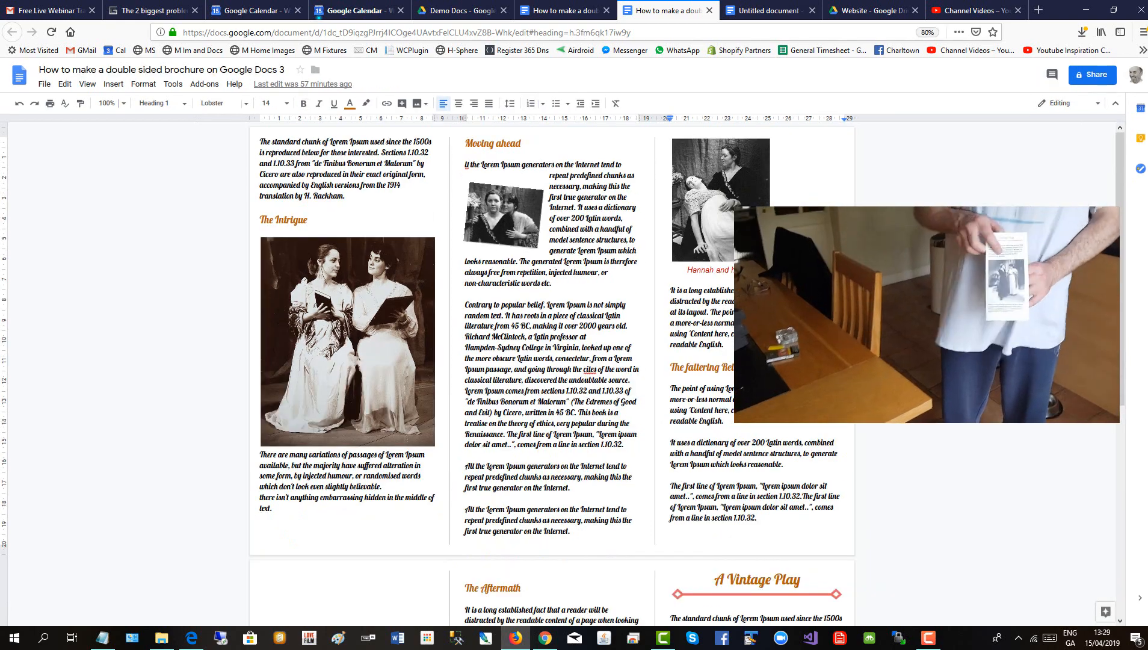
Step: Set the page to Landscape orientation with 0.5 cm margins in Page setup
{"action": "left_click", "coordinate": [925, 32]}
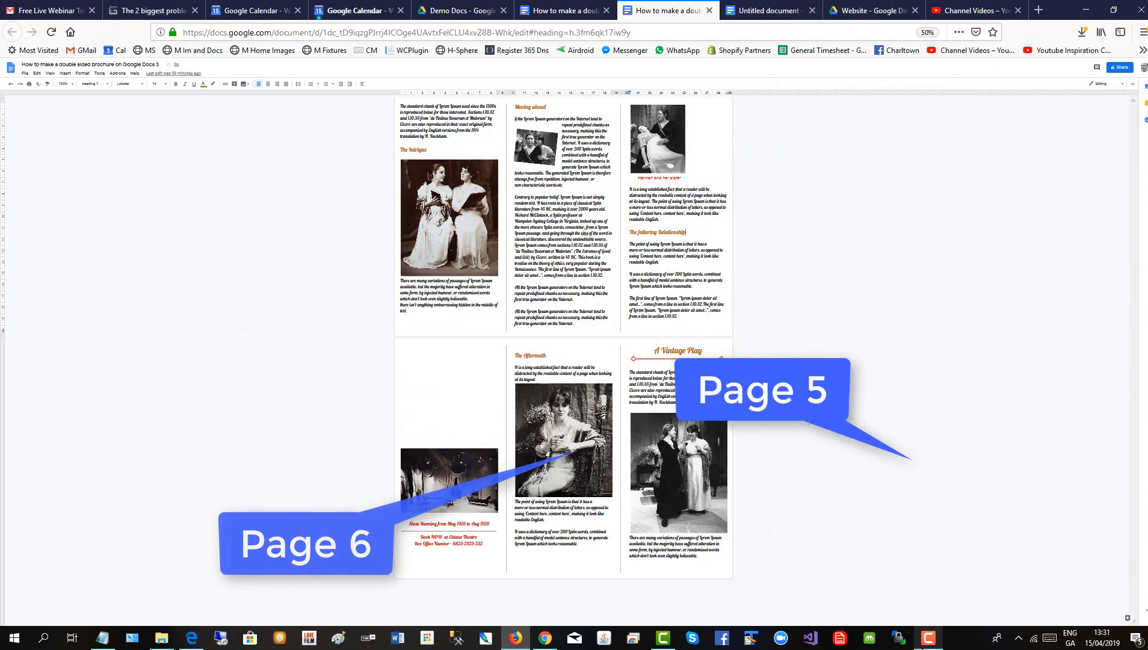
{"action": "left_click", "coordinate": [764, 11]}
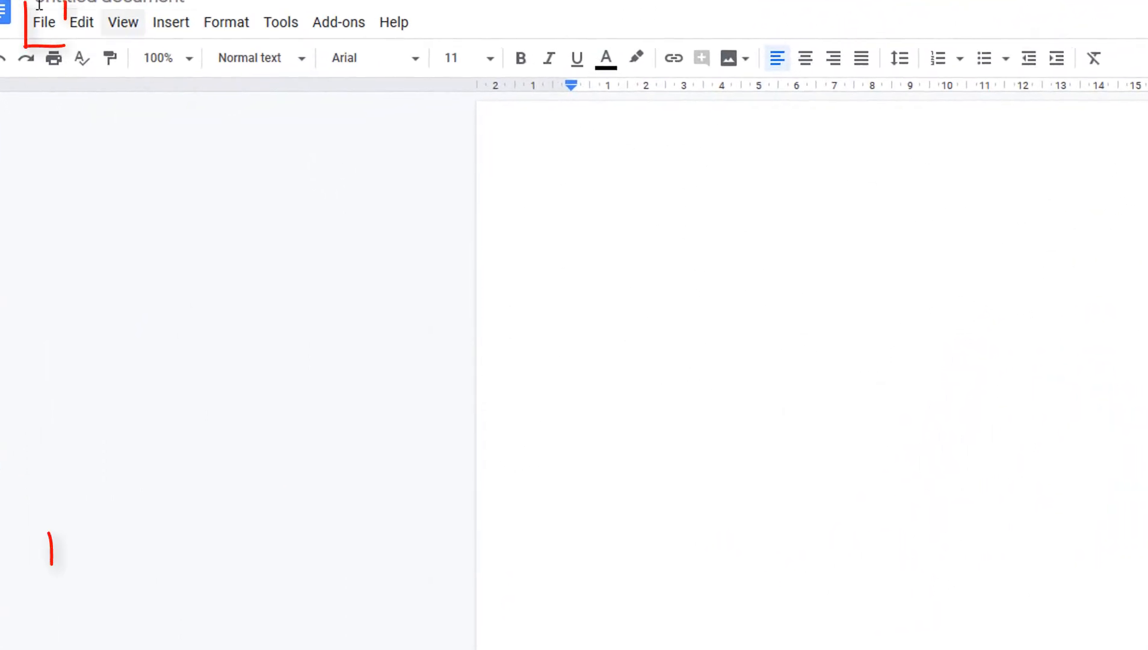
{"action": "left_click", "coordinate": [44, 21]}
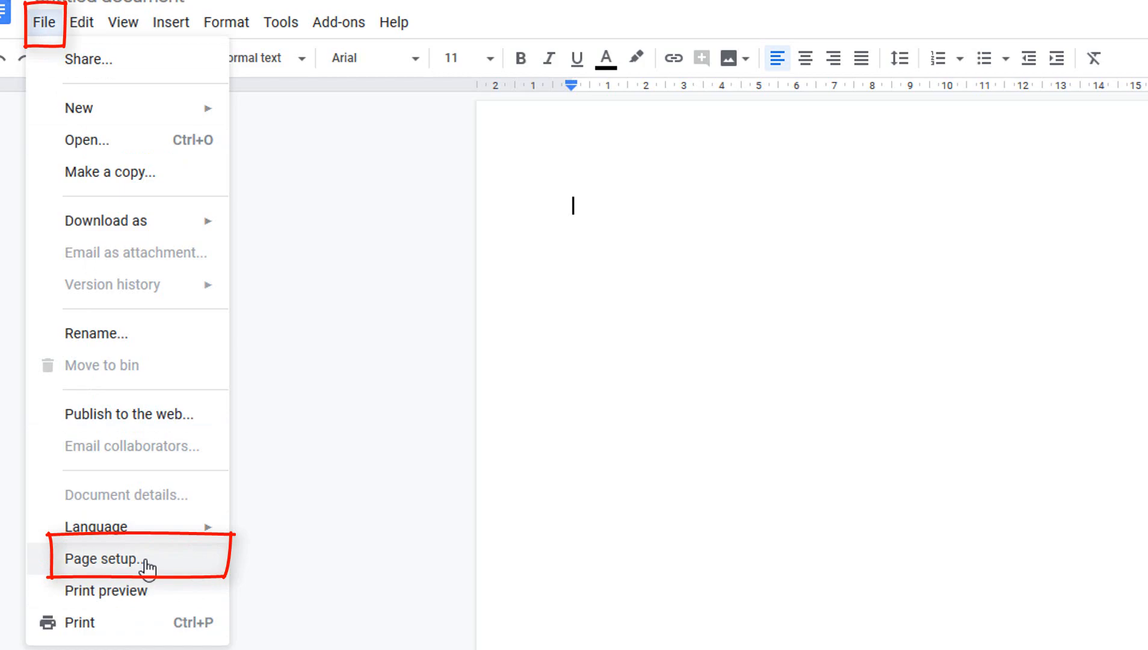
{"action": "left_click", "coordinate": [103, 558]}
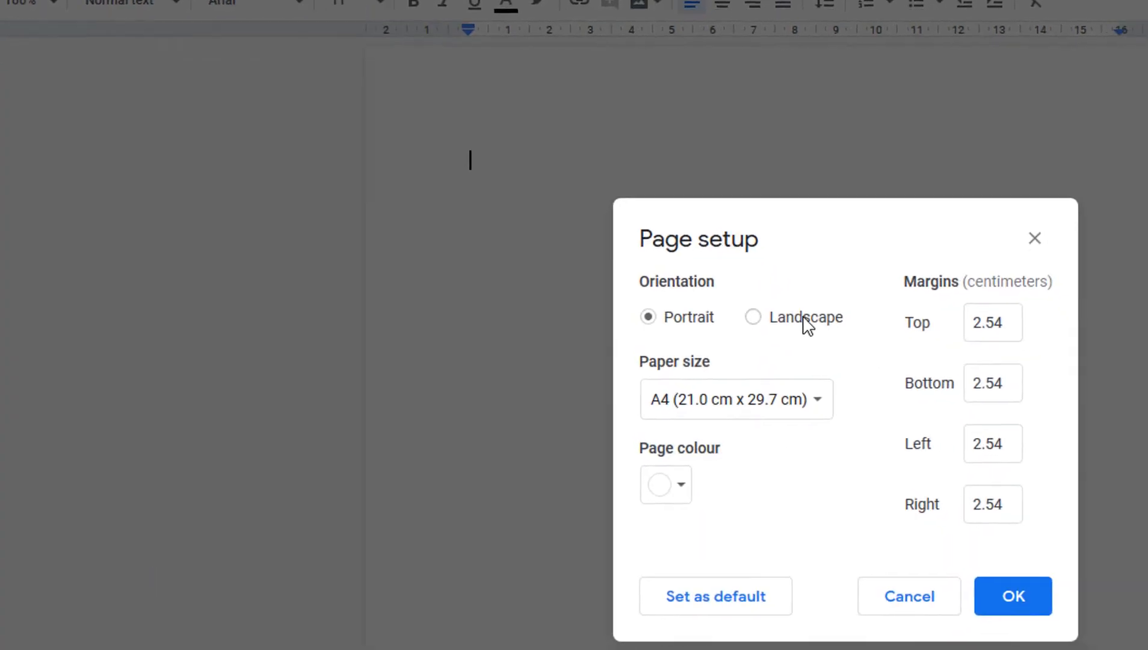
{"action": "left_click", "coordinate": [752, 316]}
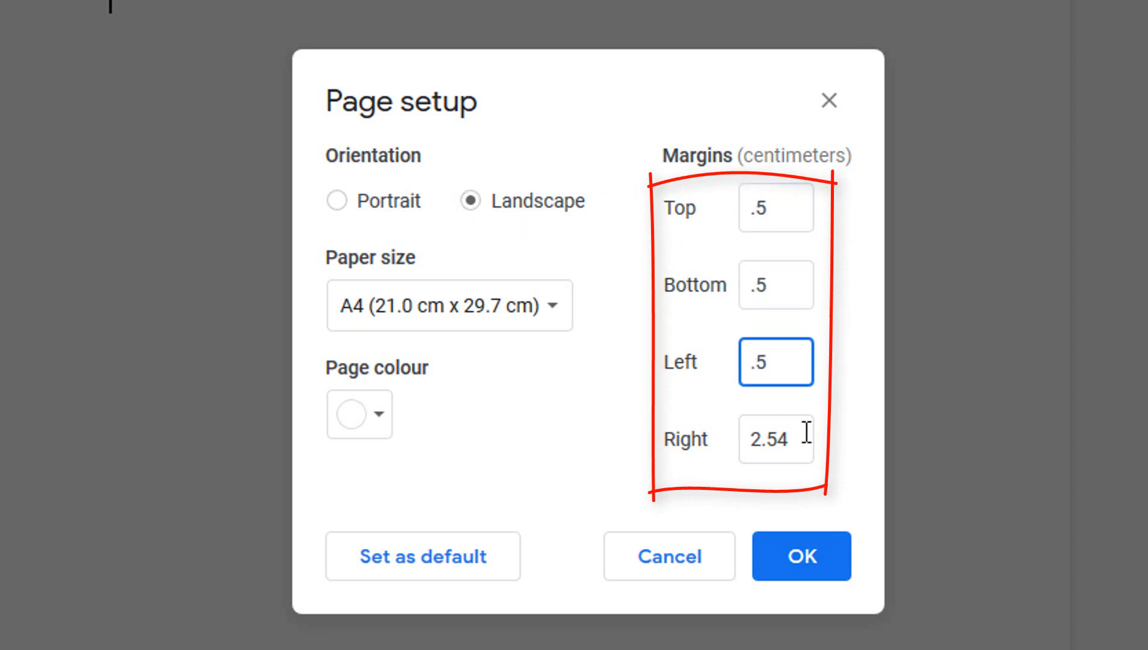
{"action": "left_click", "coordinate": [800, 556]}
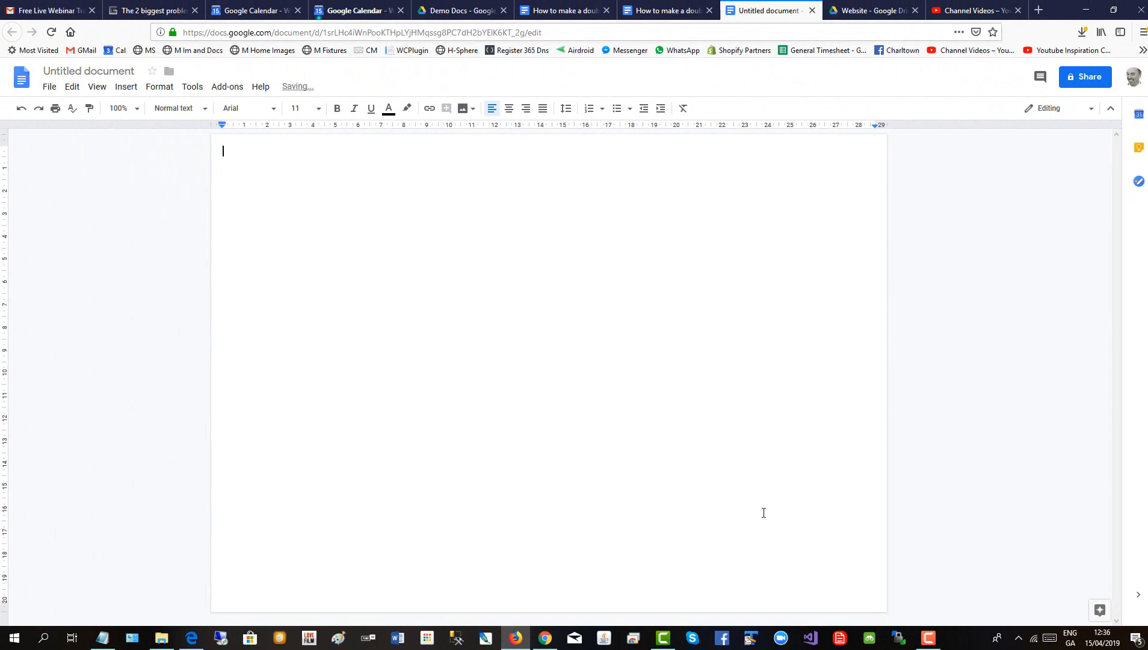
{"action": "mouse_move", "coordinate": [195, 136]}
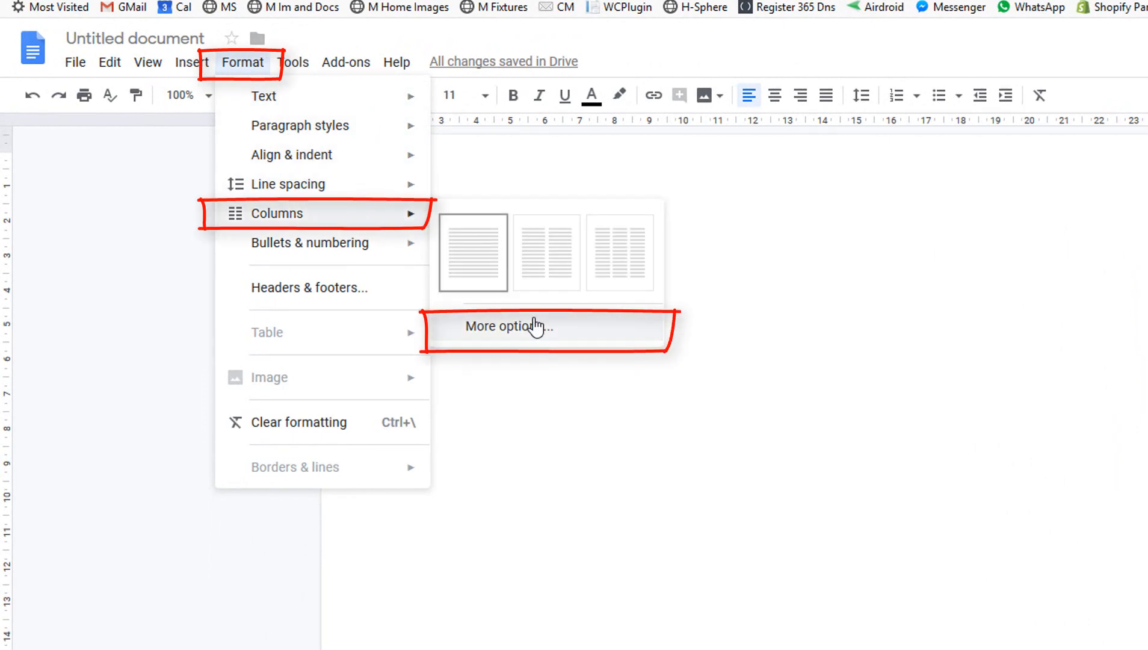
Step: Apply a three-column layout with 1.5 cm spacing via the column options
{"action": "left_click", "coordinate": [509, 326]}
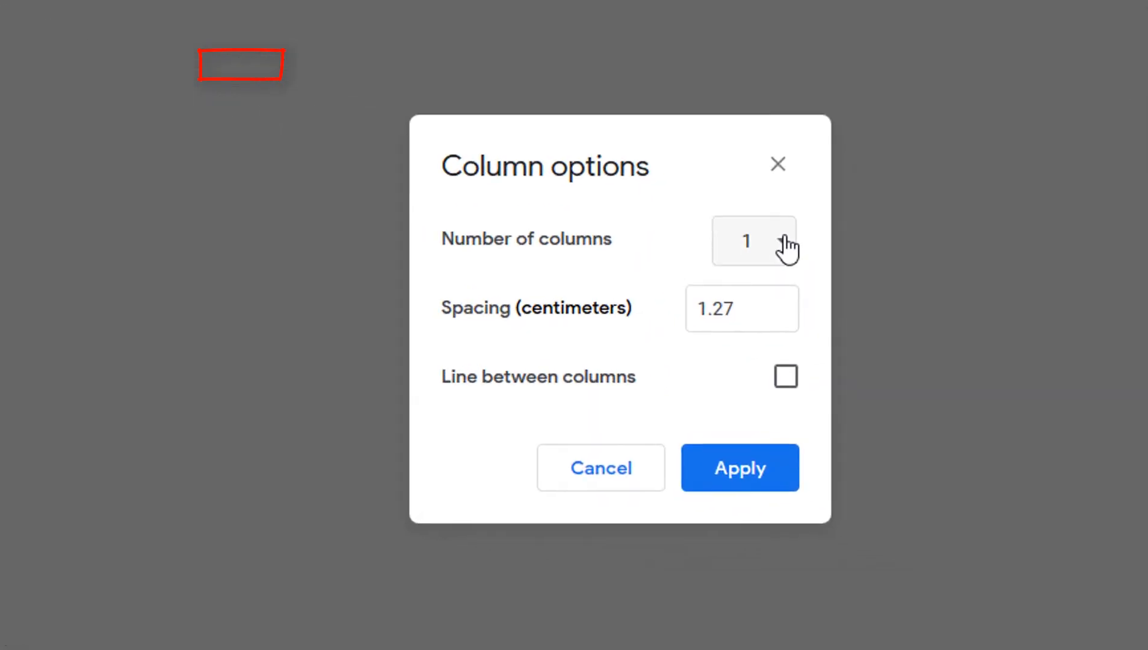
{"action": "left_click", "coordinate": [752, 242]}
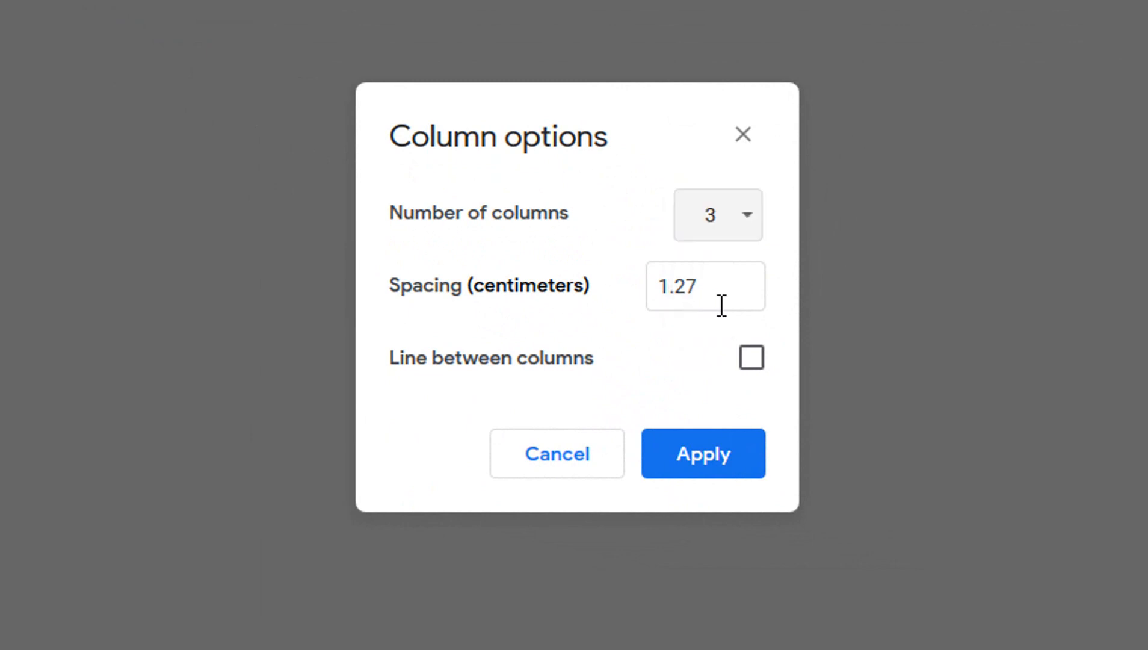
{"action": "type", "text": "1"}
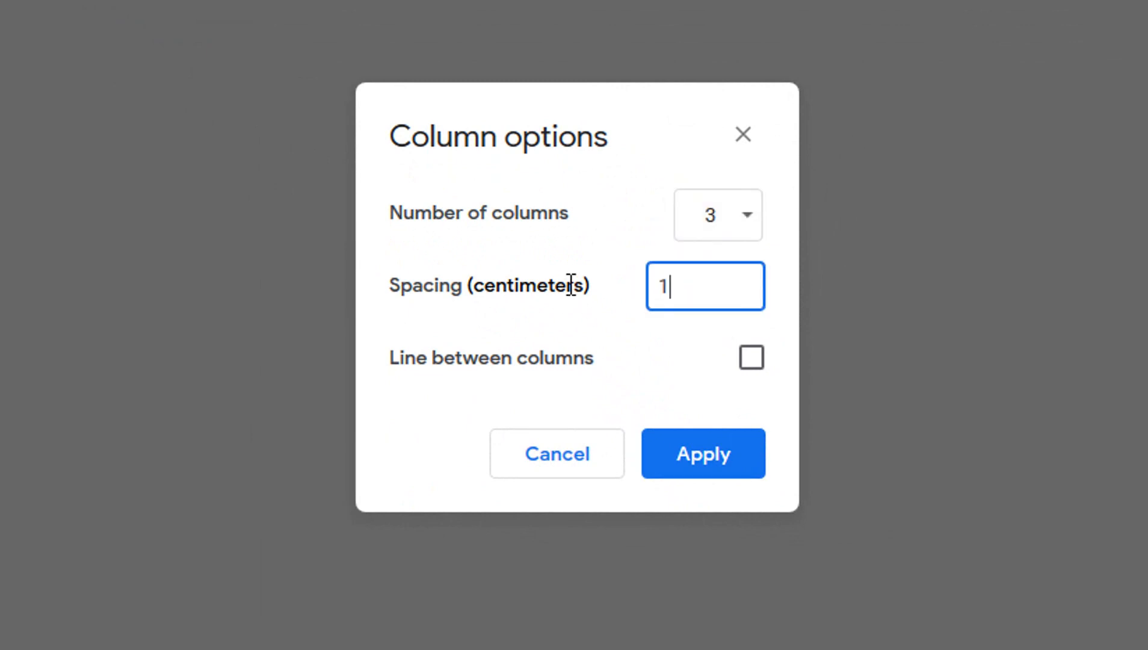
{"action": "type", "text": ".5"}
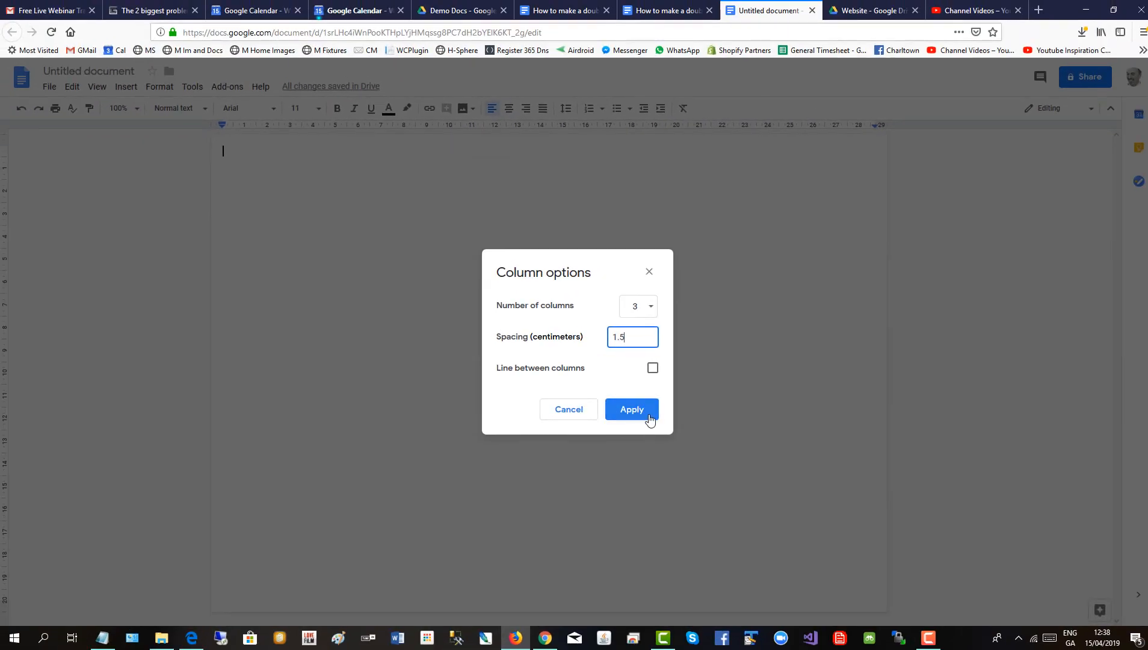
{"action": "left_click", "coordinate": [630, 409]}
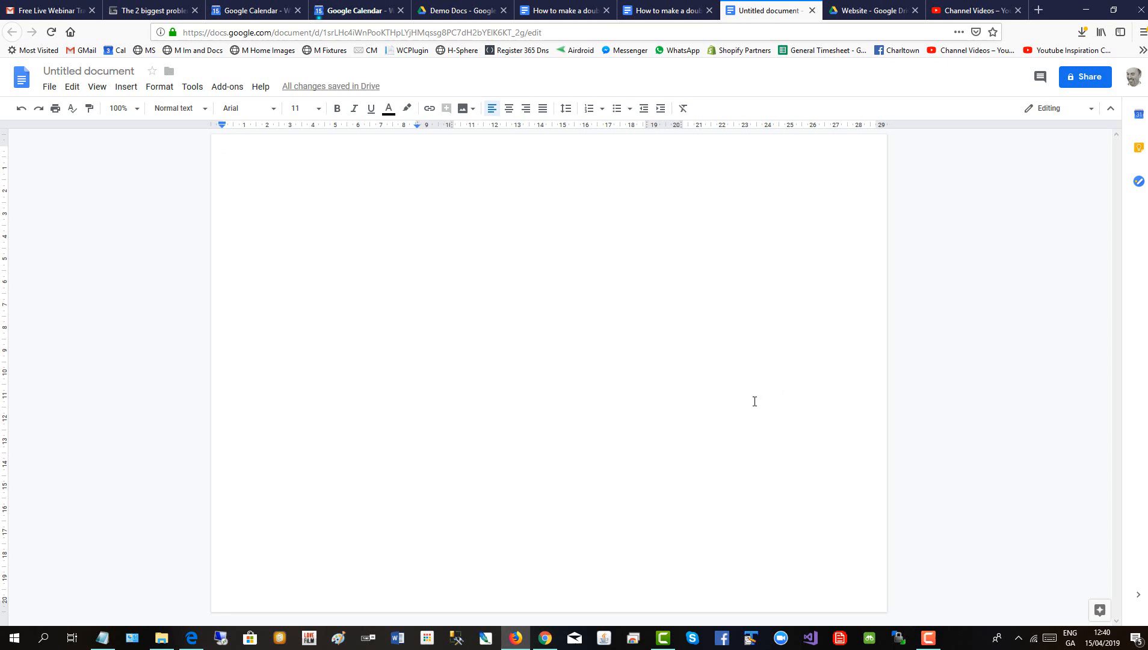
{"action": "mouse_move", "coordinate": [643, 363]}
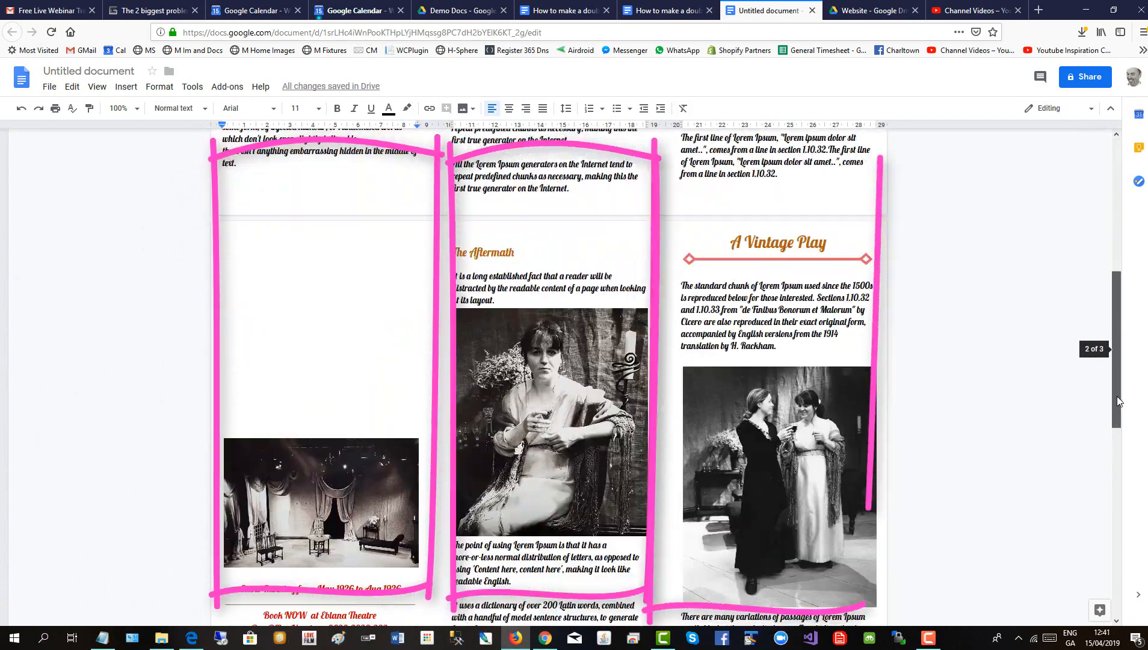
Step: Scroll through the brochure to check text and photos flow across the three columns
{"action": "scroll", "scroll_direction": "down", "scroll_amount": 3}
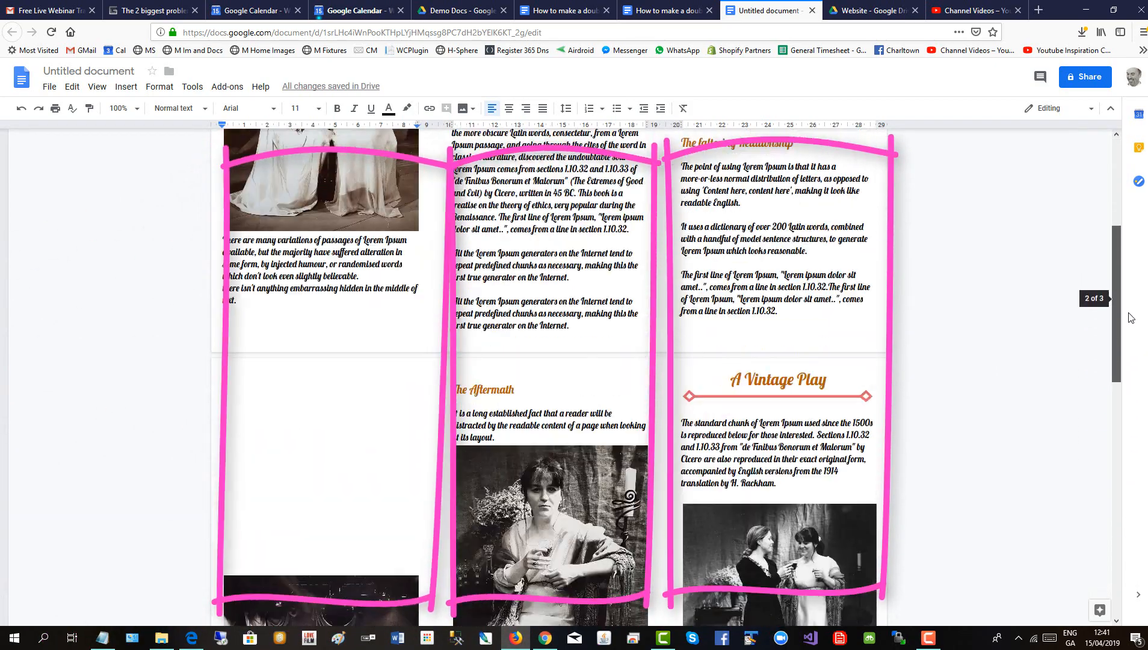
{"action": "scroll", "scroll_direction": "up", "scroll_amount": 3}
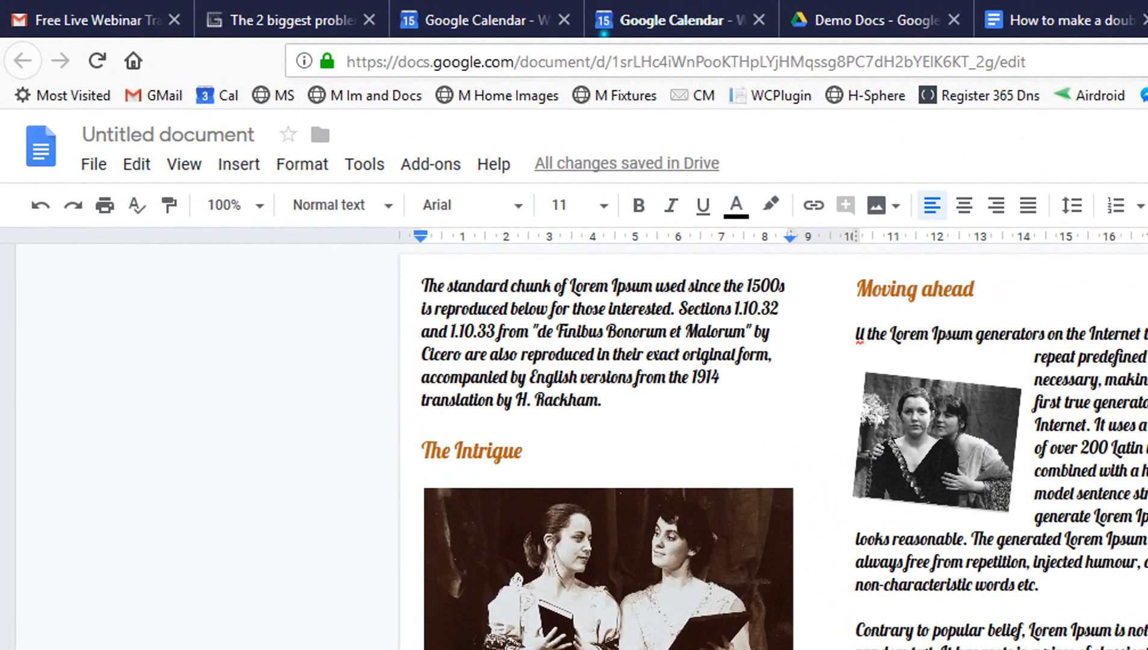
Step: Download the brochure as a PDF document from the File menu
{"action": "left_click", "coordinate": [93, 163]}
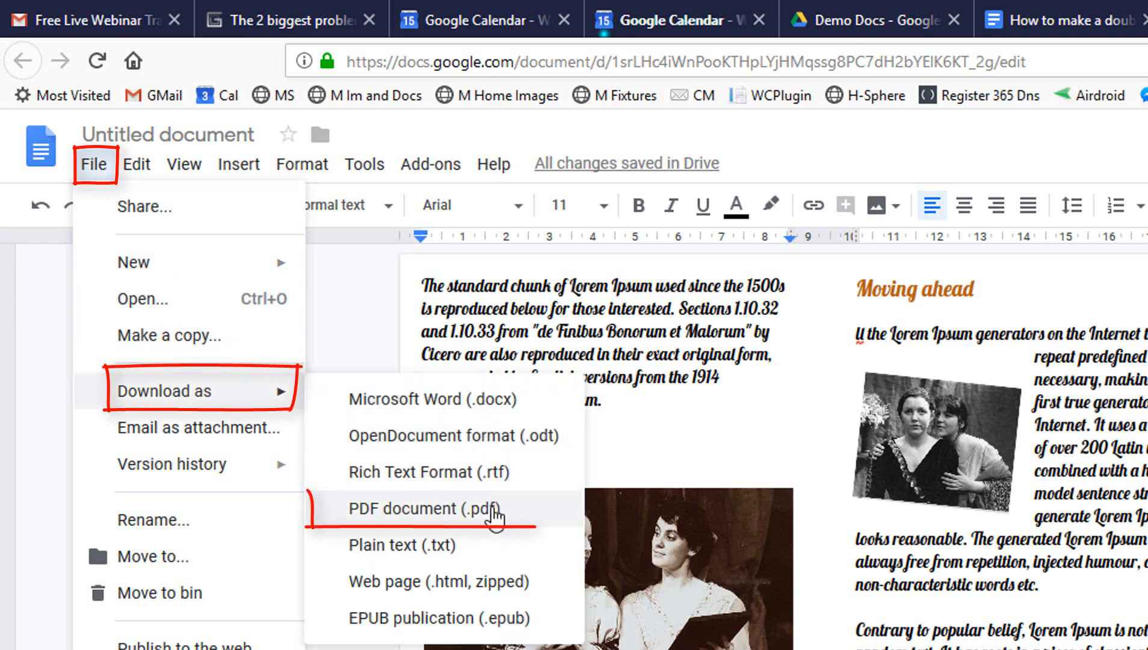
{"action": "left_click", "coordinate": [403, 507]}
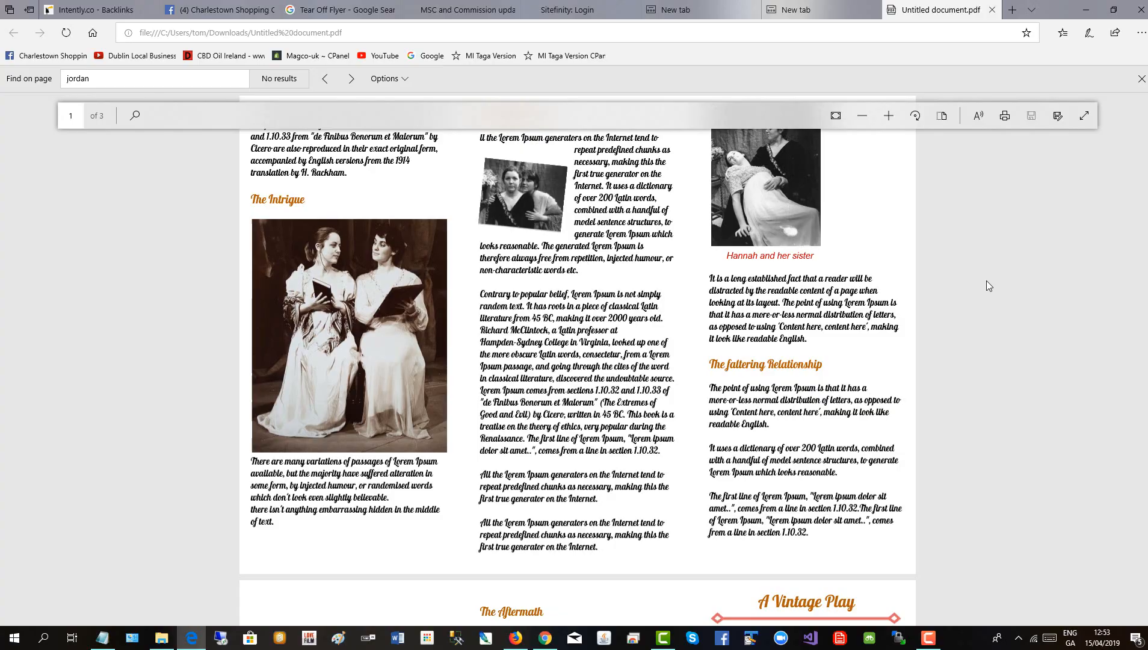
{"action": "mouse_move", "coordinate": [1005, 114]}
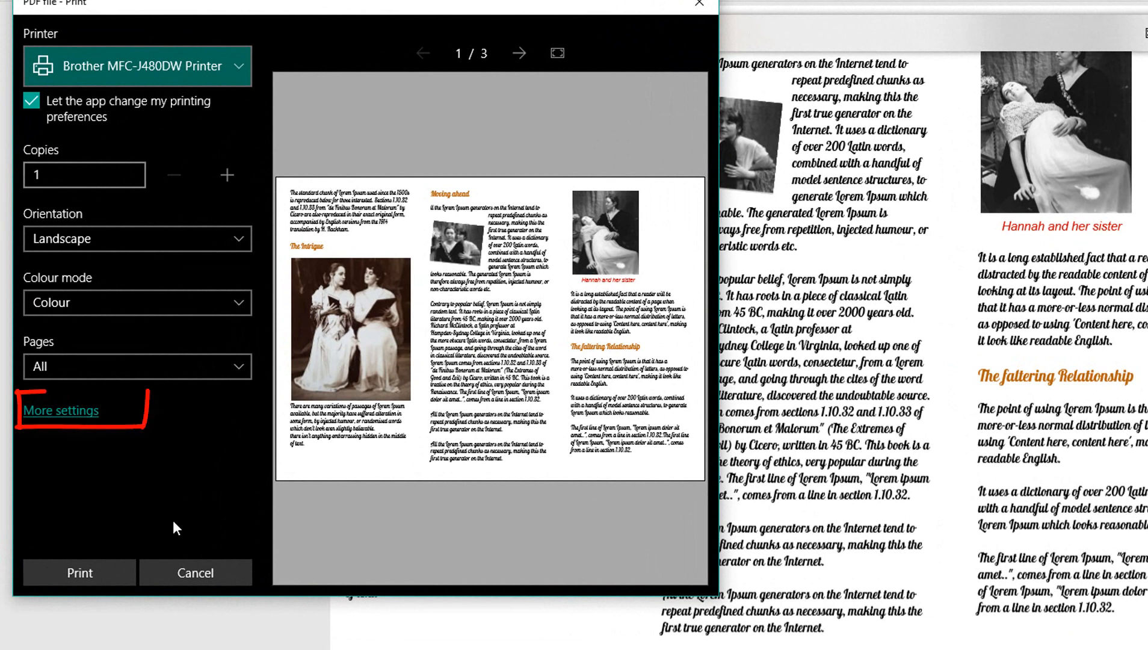
Step: Set Duplex printing to 'Print on two sides (flip on short edge)' and confirm
{"action": "left_click", "coordinate": [60, 410]}
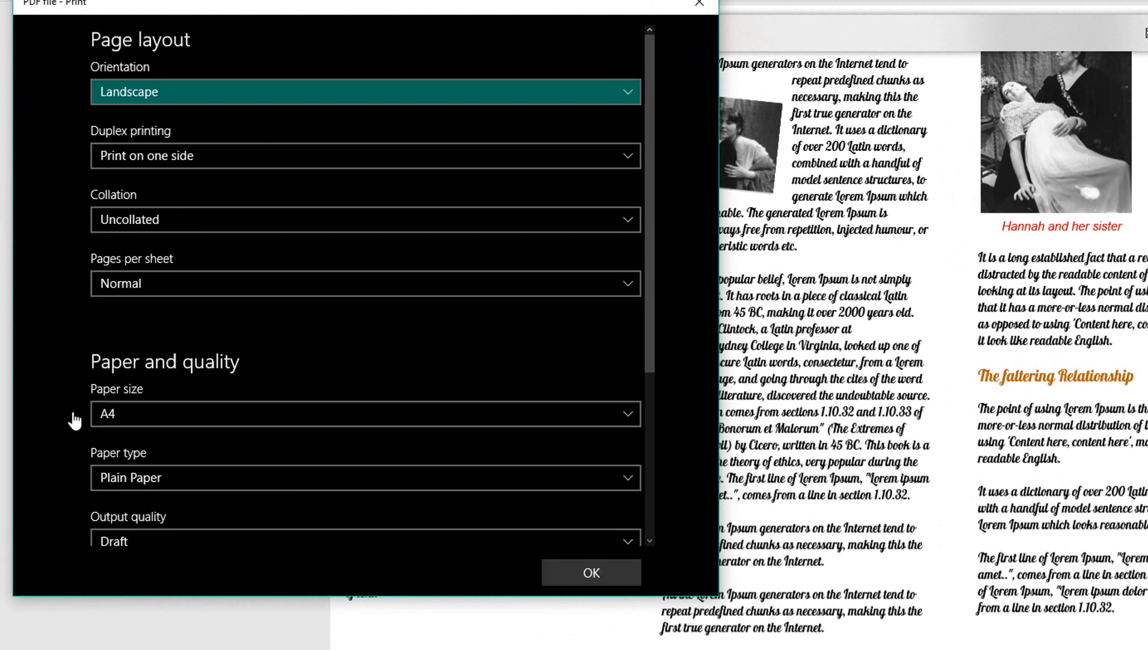
{"action": "left_click", "coordinate": [365, 155]}
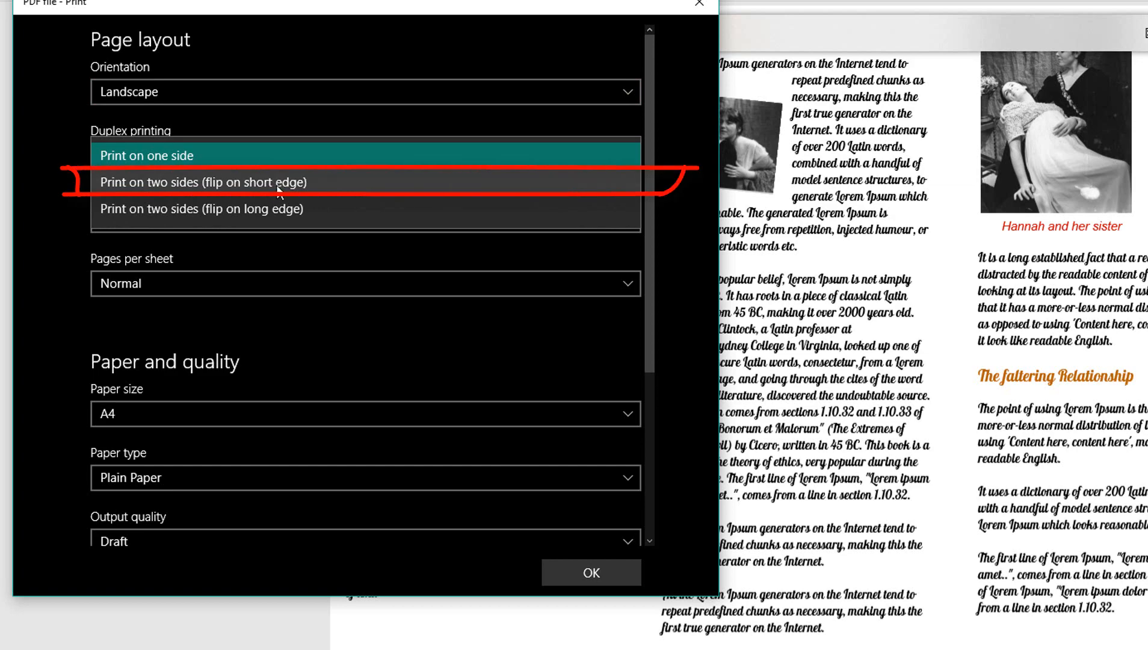
{"action": "left_click", "coordinate": [202, 181]}
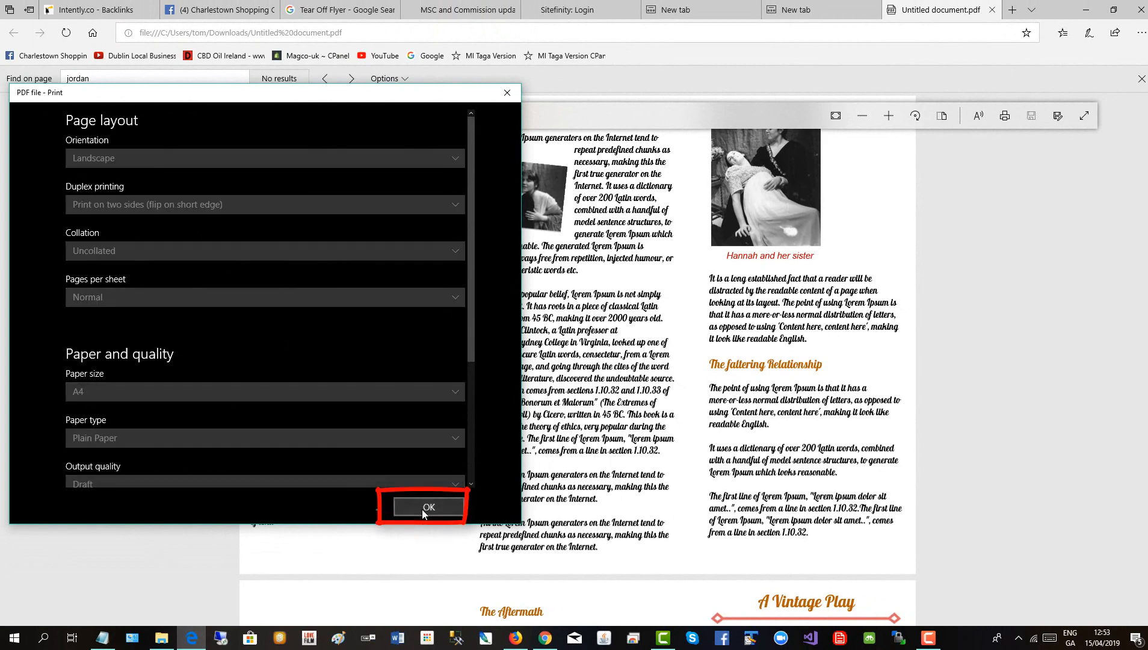
{"action": "left_click", "coordinate": [427, 506]}
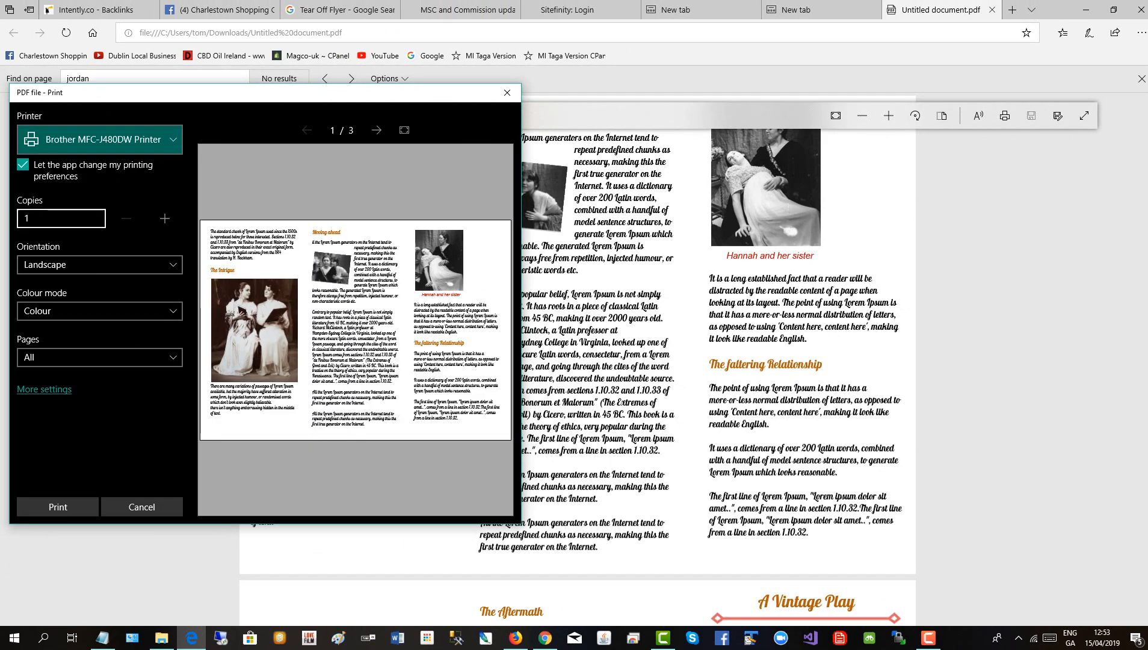
Step: Choose a custom page range and enter pages 1,2 for printing
{"action": "left_click", "coordinate": [99, 357]}
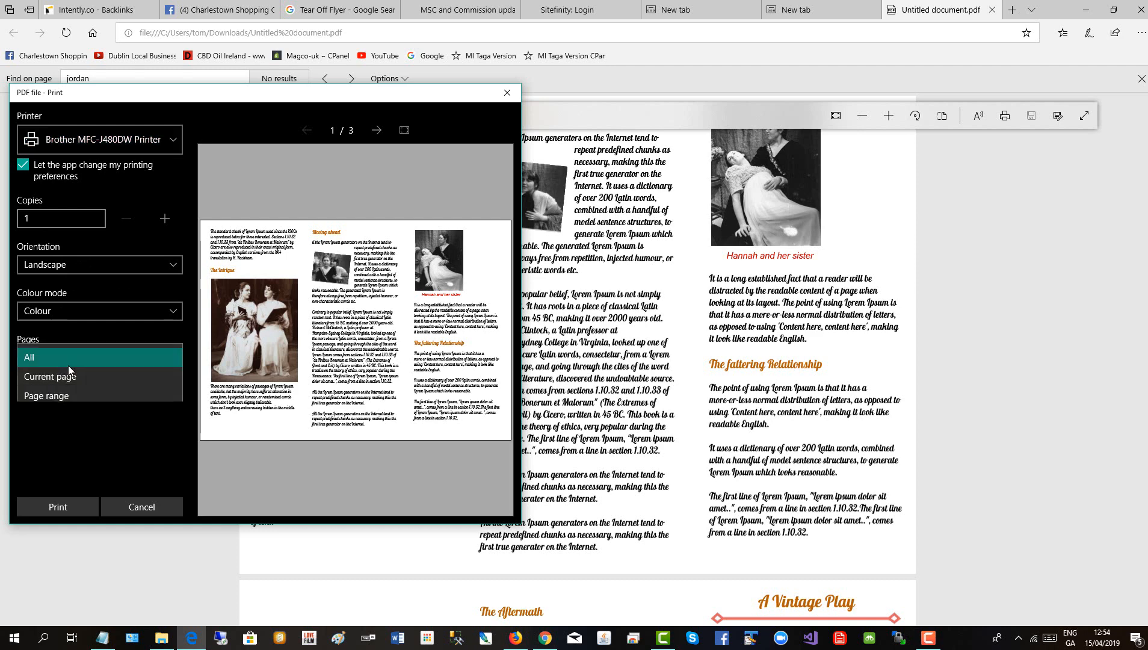
{"action": "left_click", "coordinate": [50, 375]}
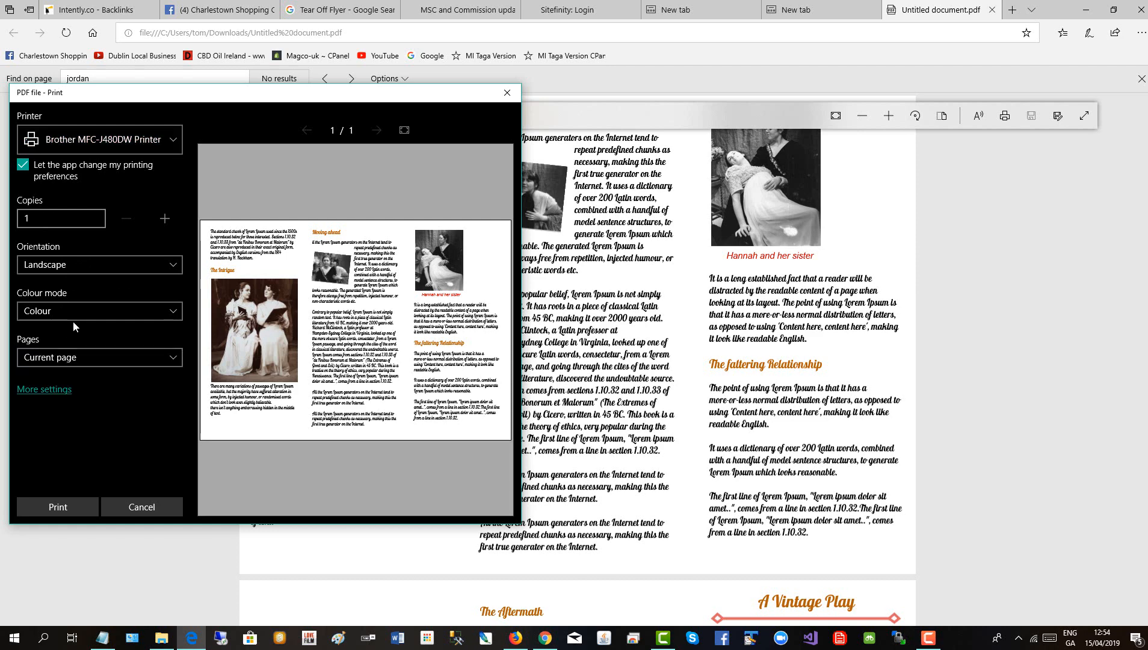
{"action": "left_click", "coordinate": [99, 357]}
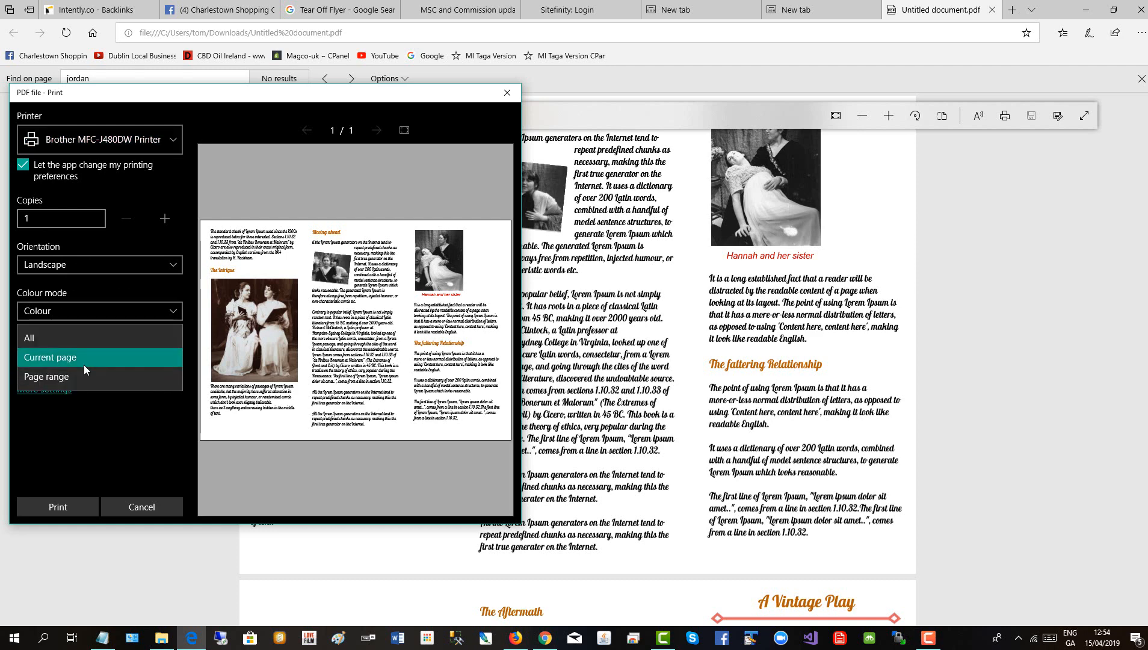
{"action": "left_click", "coordinate": [49, 376]}
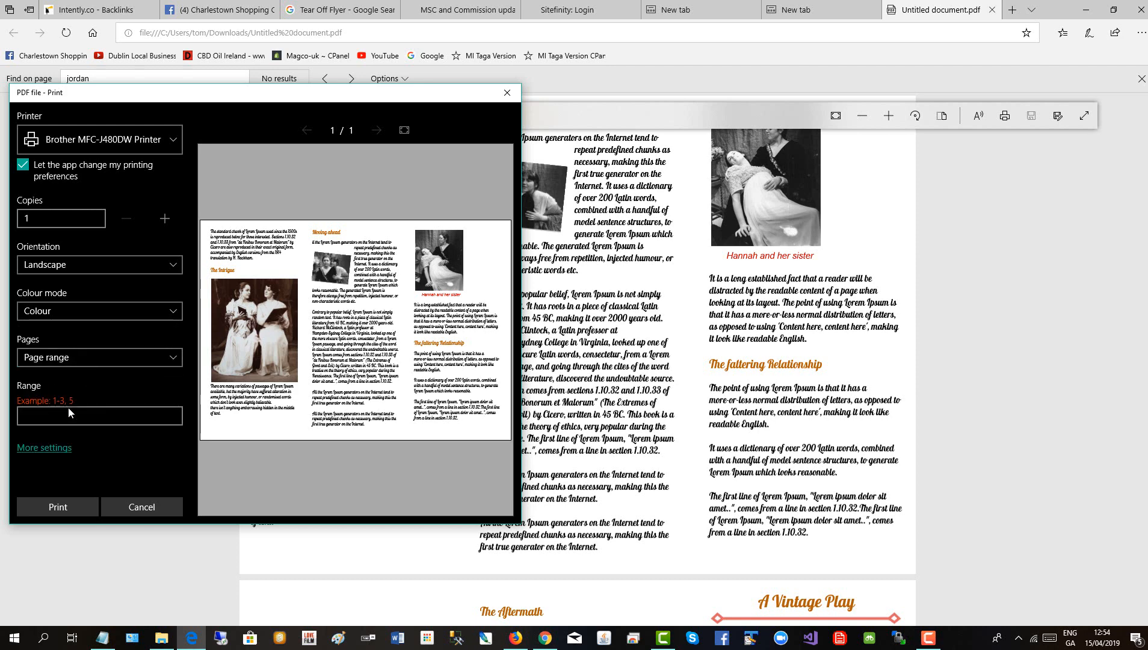
{"action": "type", "text": "1,2"}
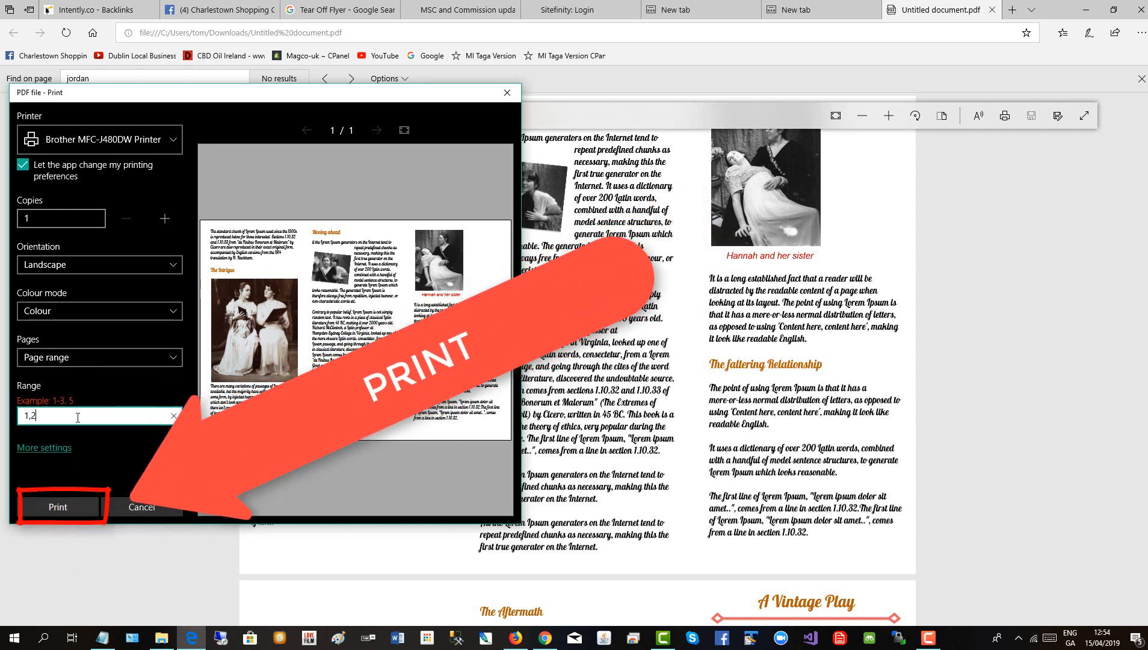